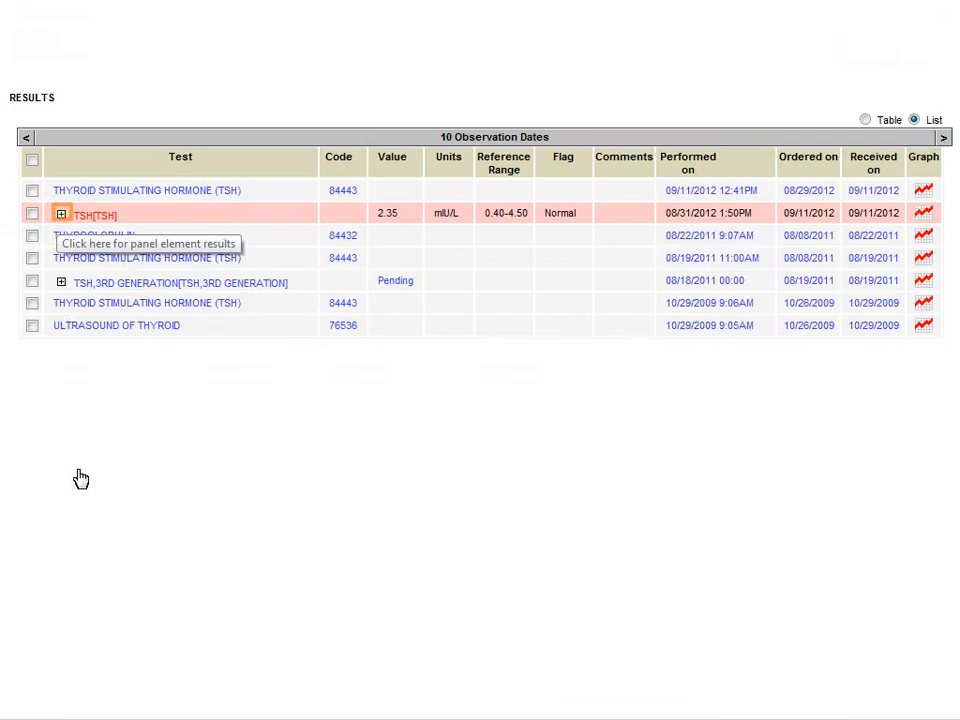
- Expand the completed vitamin D test to view its panel results, then follow the notification email link to the portal message
click(60, 212)
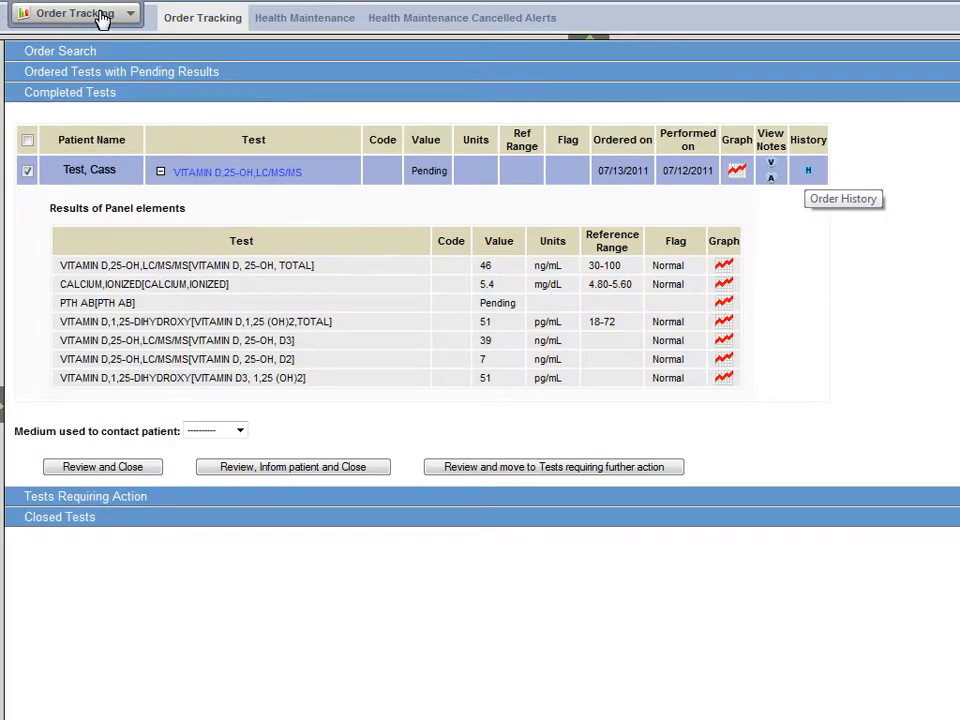
click(808, 170)
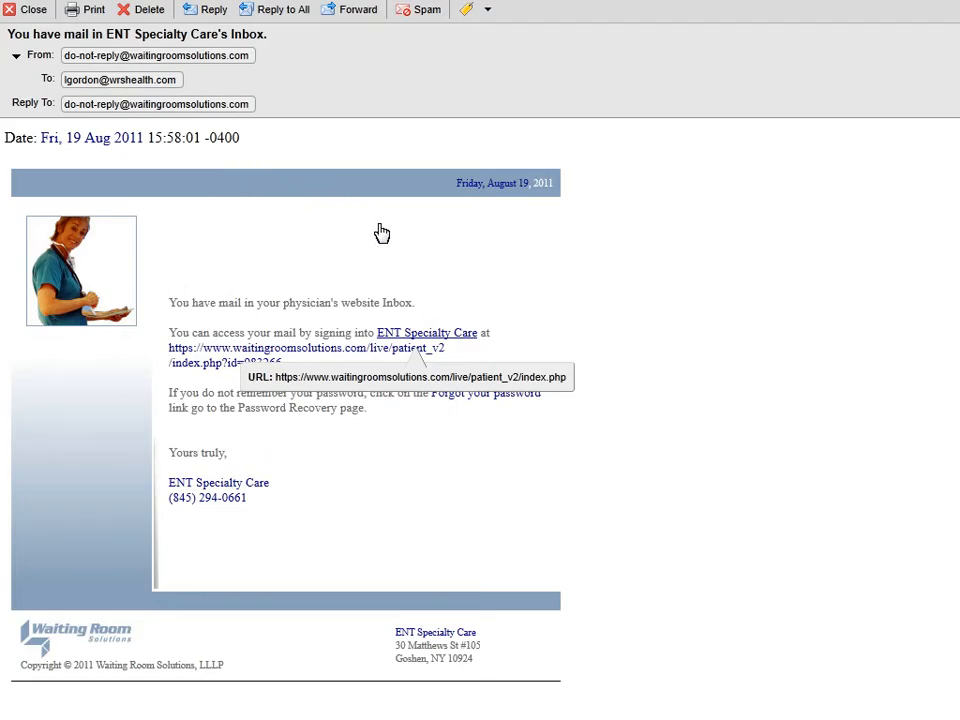
click(426, 332)
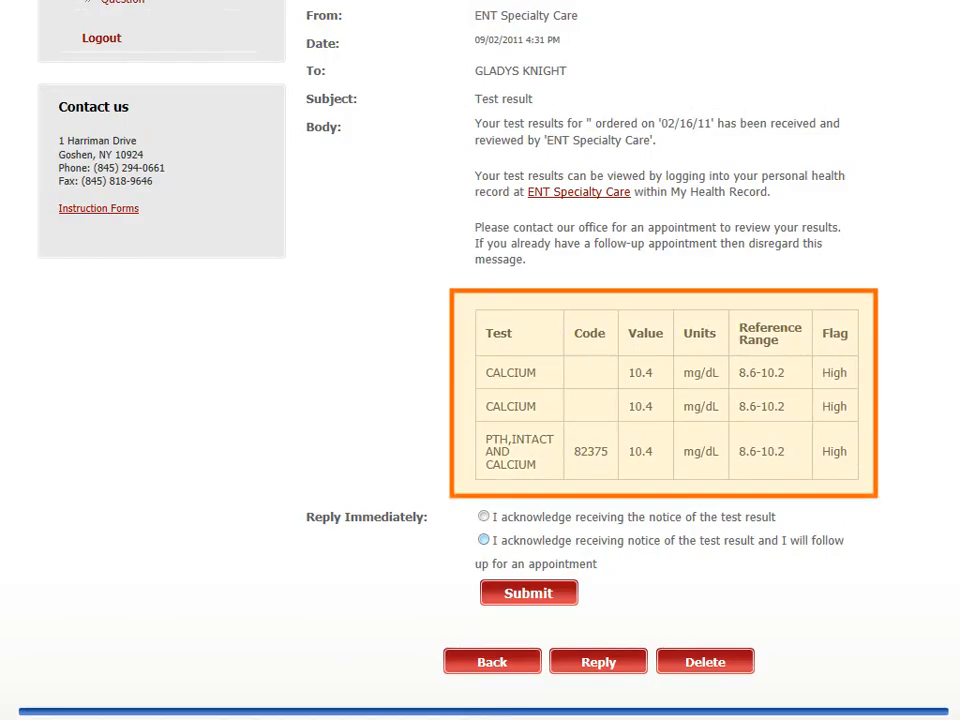